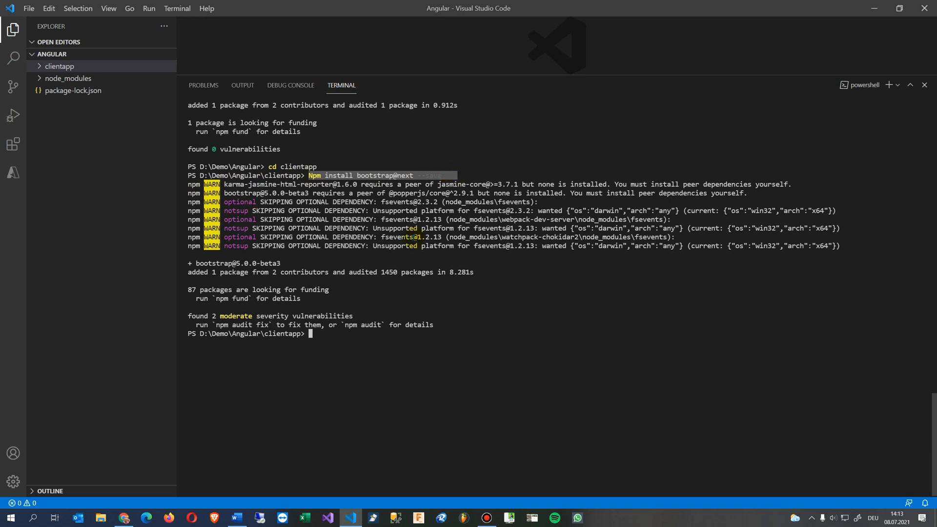
- Run npm install --save-dev jasmine-core in the terminal, adding jasmine-core 3.6.0
text(--save)
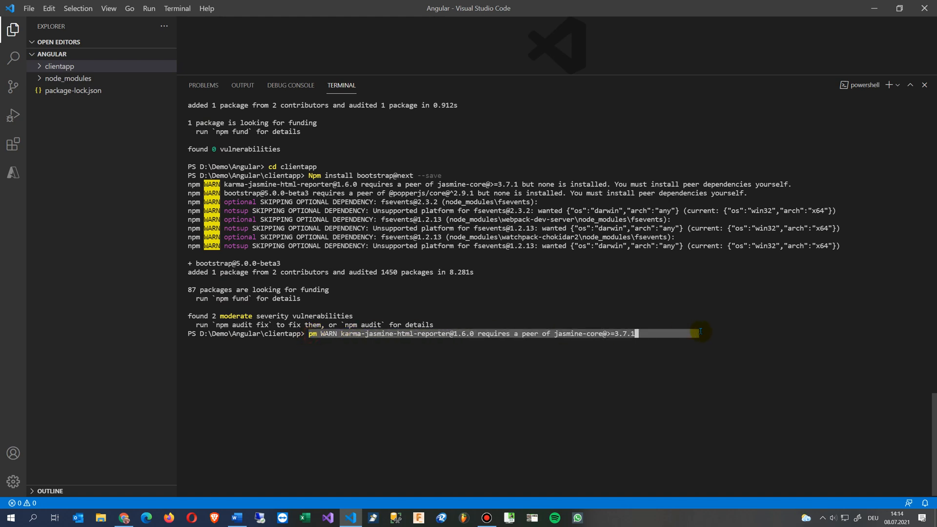
text(np)
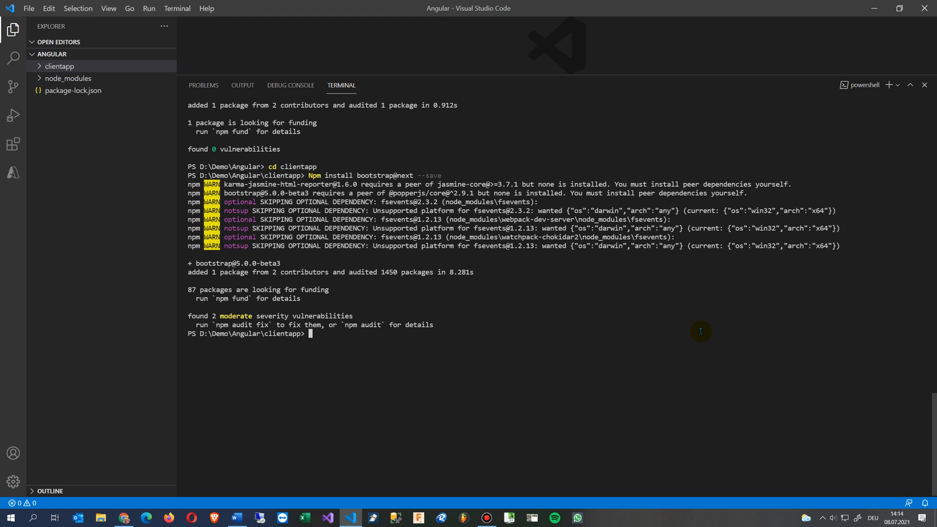
text(npm install)
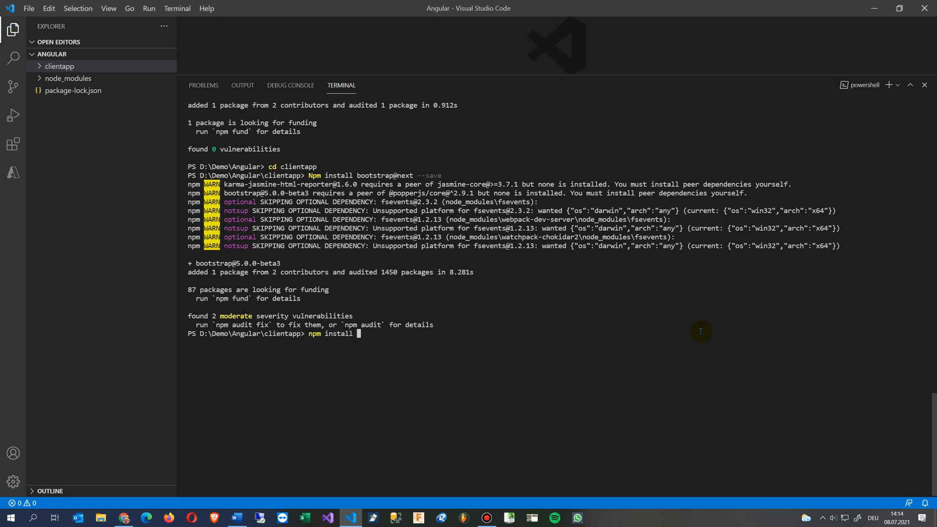
text(--save)
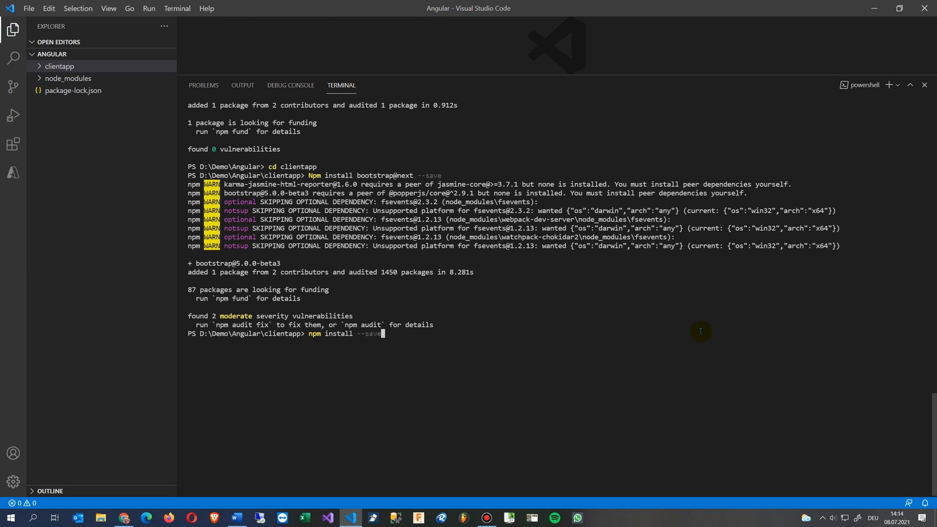
text(de)
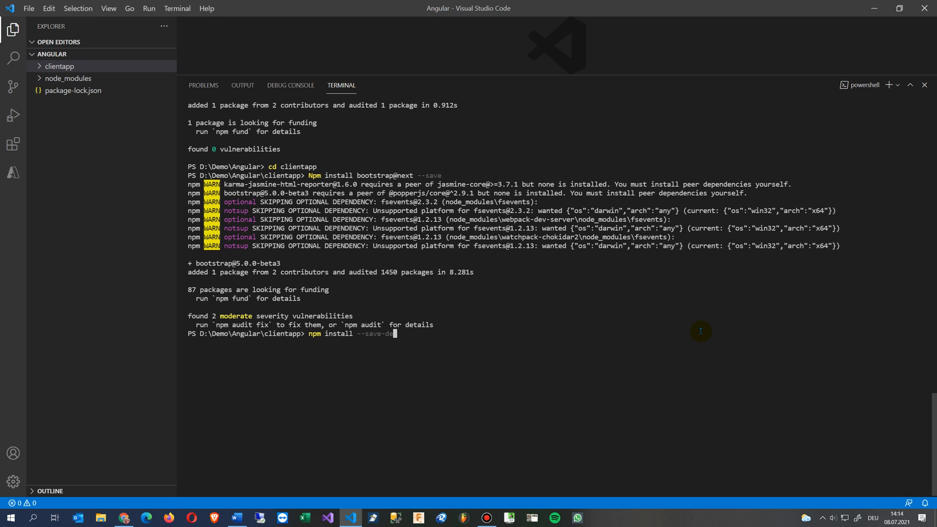
text(jasmine)
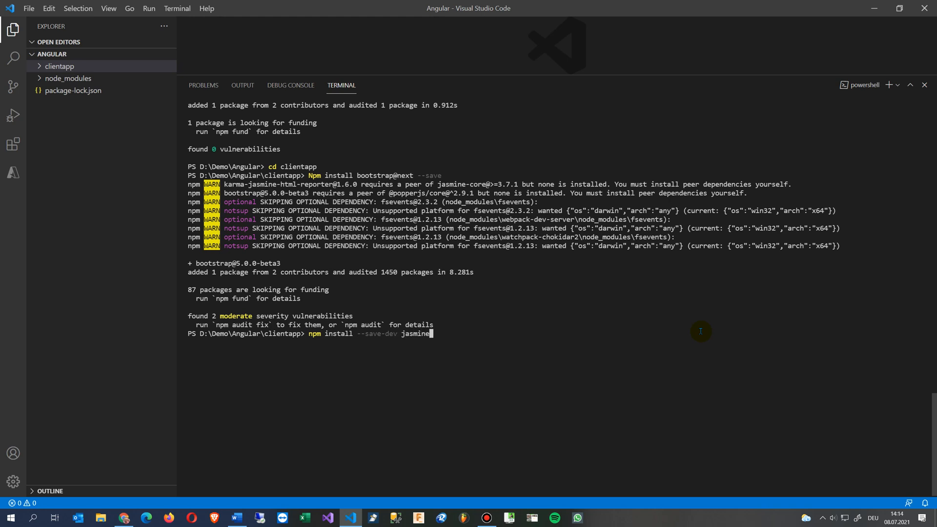
text(-core)
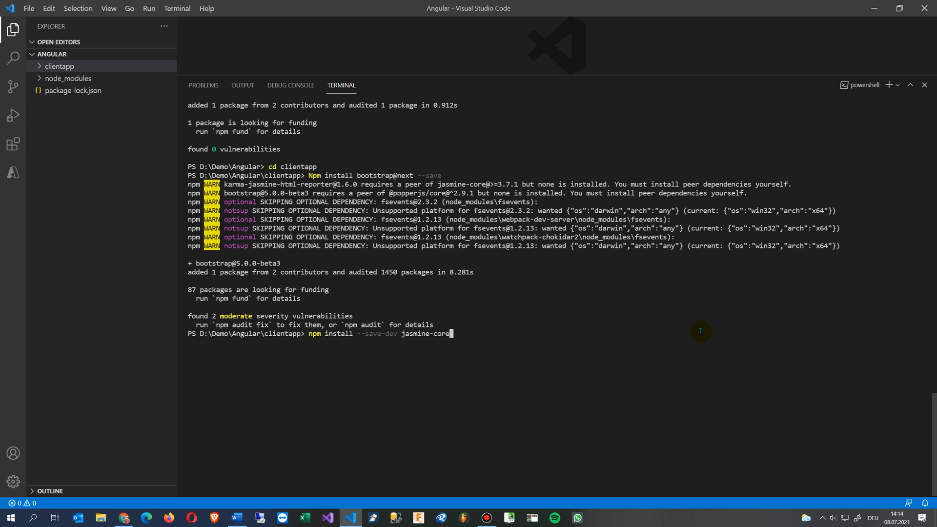
key(Enter)
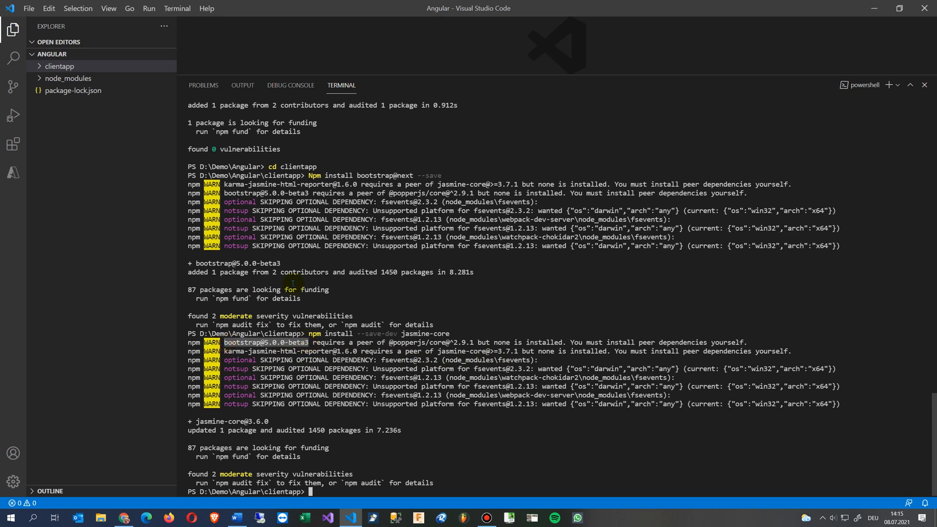
mouse_move(369, 303)
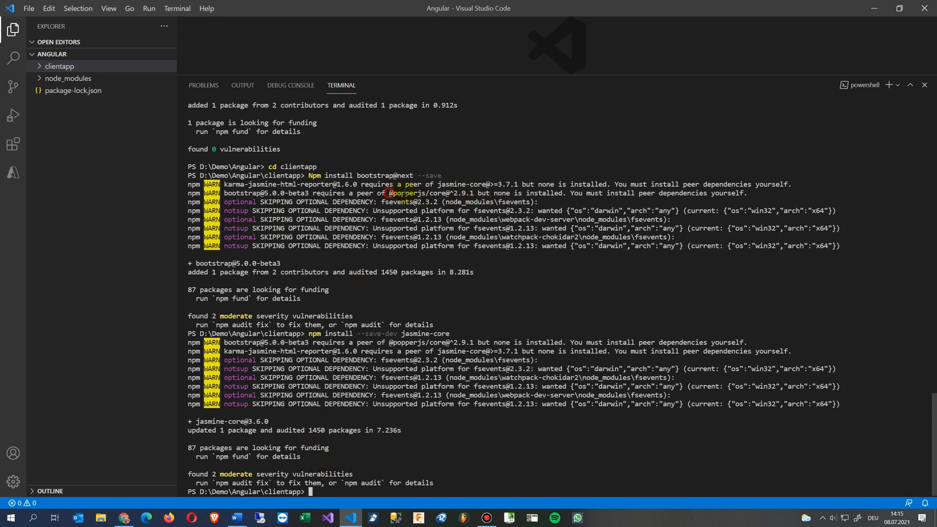
double_click(430, 194)
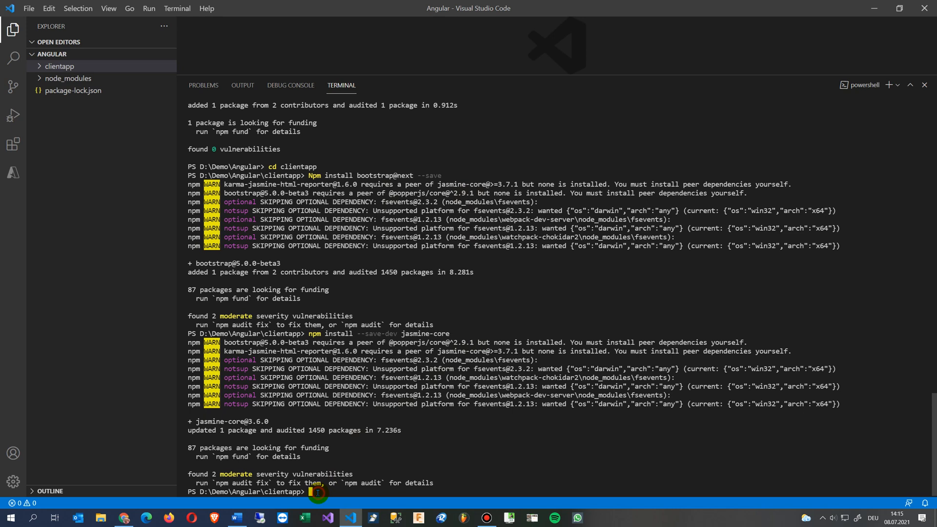
text(npm install --save-dev jasmine-core)
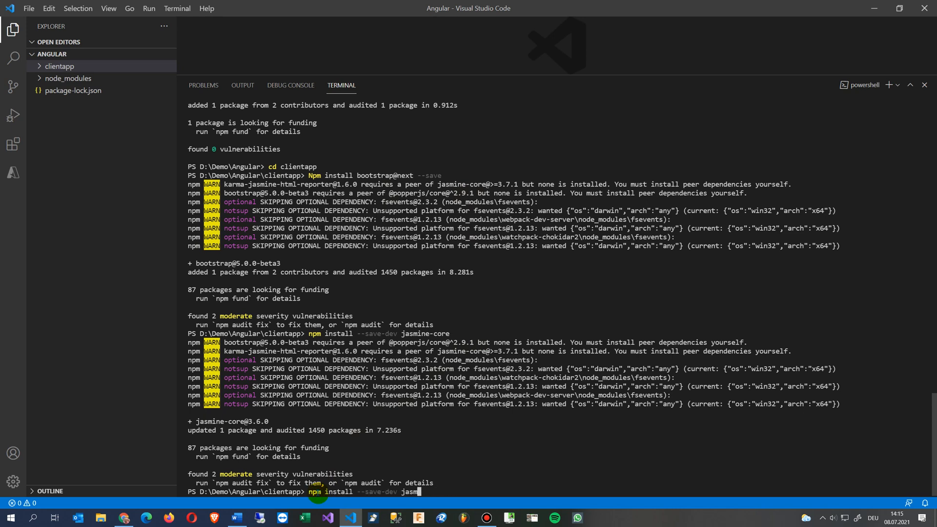
text(@popperjs/core@^2.9.1)
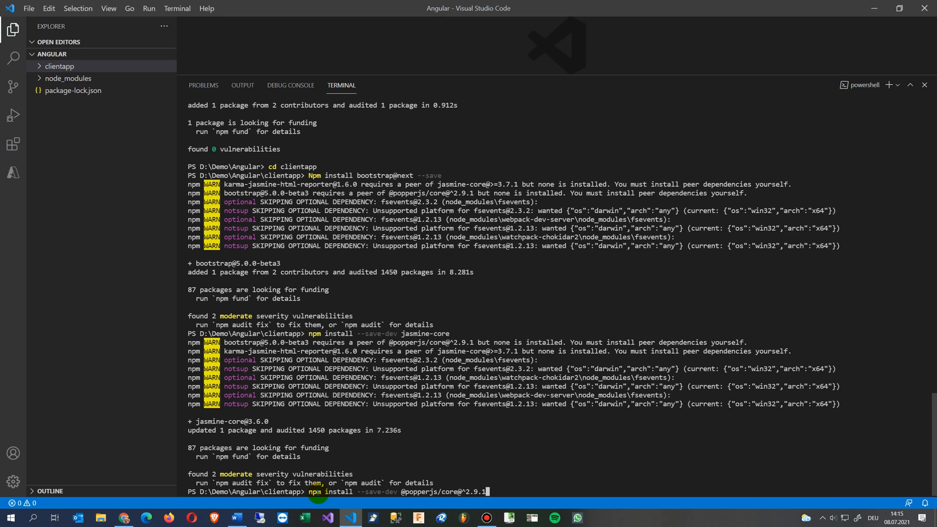
key(Backspace)
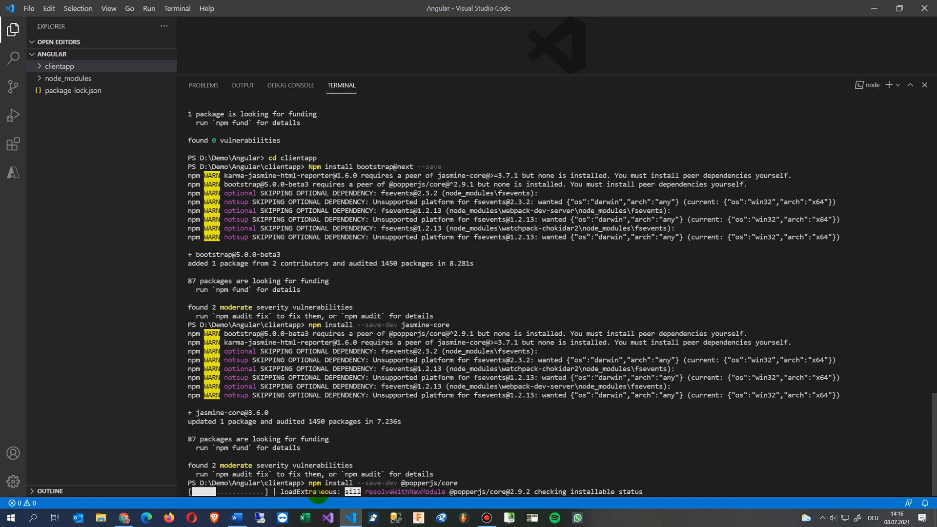
scroll(down, 3)
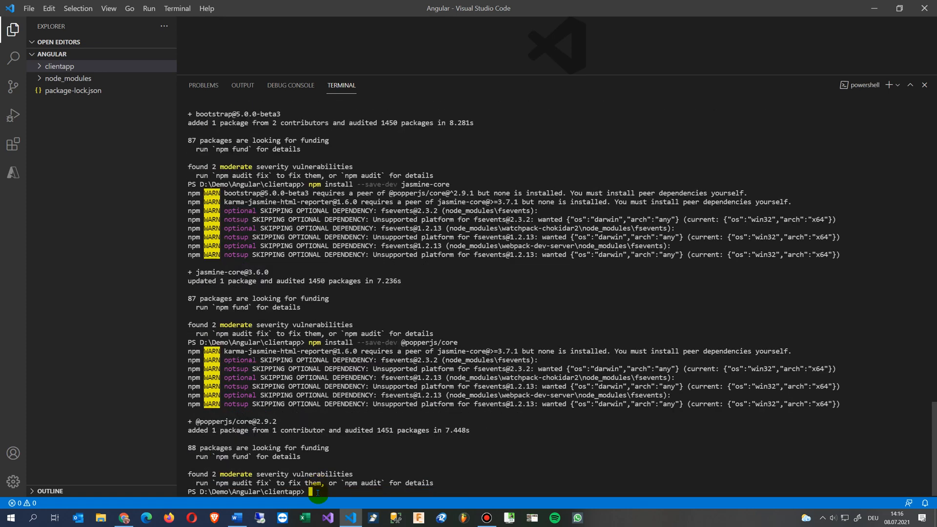
mouse_move(312, 459)
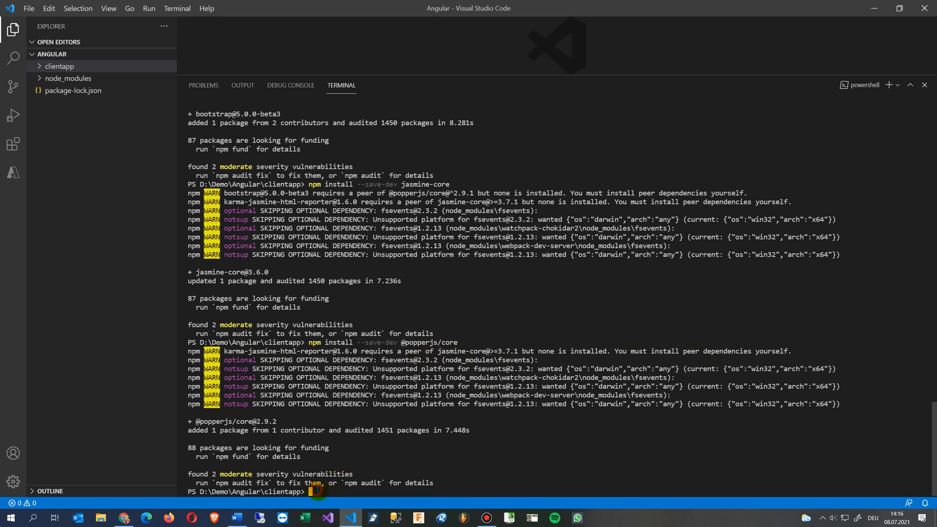
text(npm install --save-dev @popperjs/core)
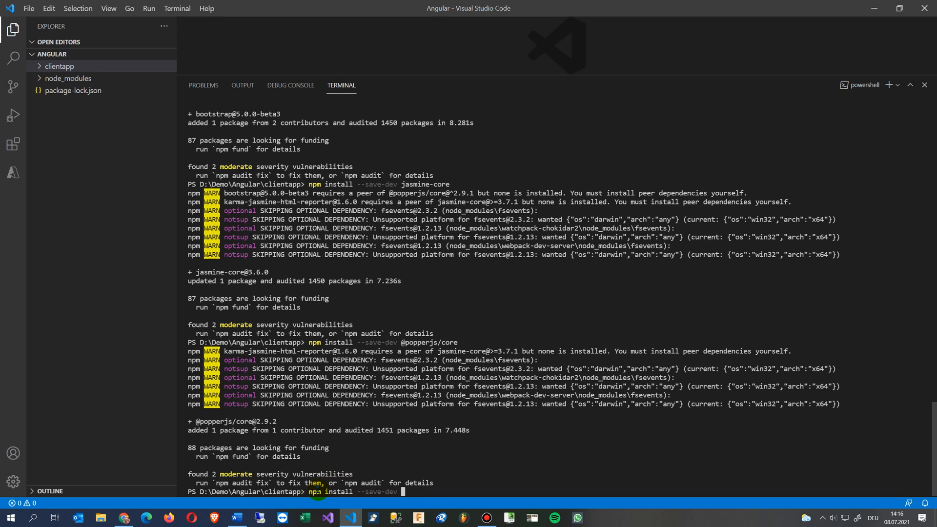
- Run npm install --save-dev jasmin, adding jasmin 0.0.2 as a dev dependency
text(jasmin-)
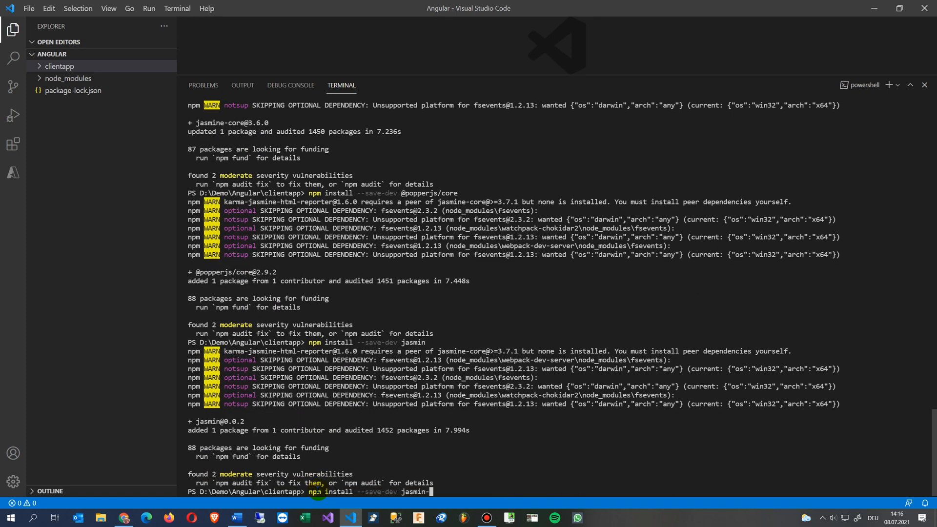
- Run npm install --save-dev jasmin-core, which fails with an E404 not-found error
text(core)
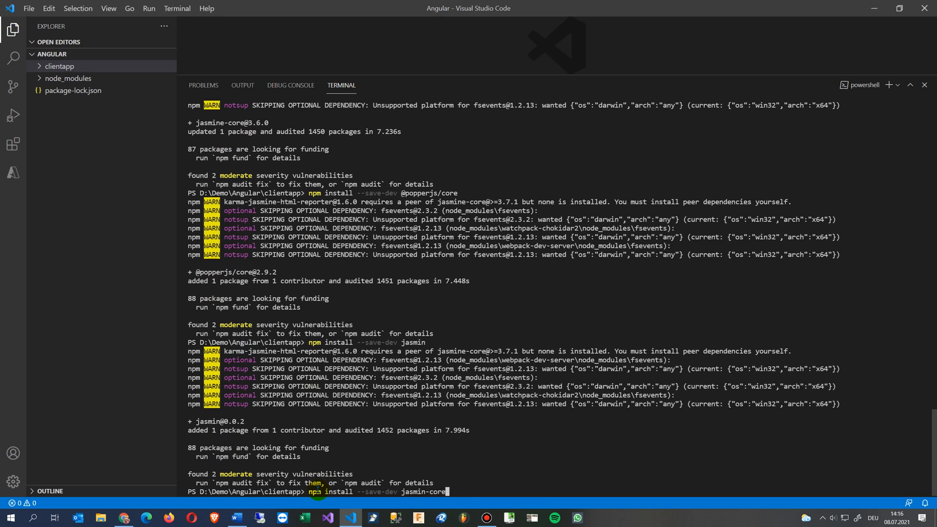
scroll(down, 3)
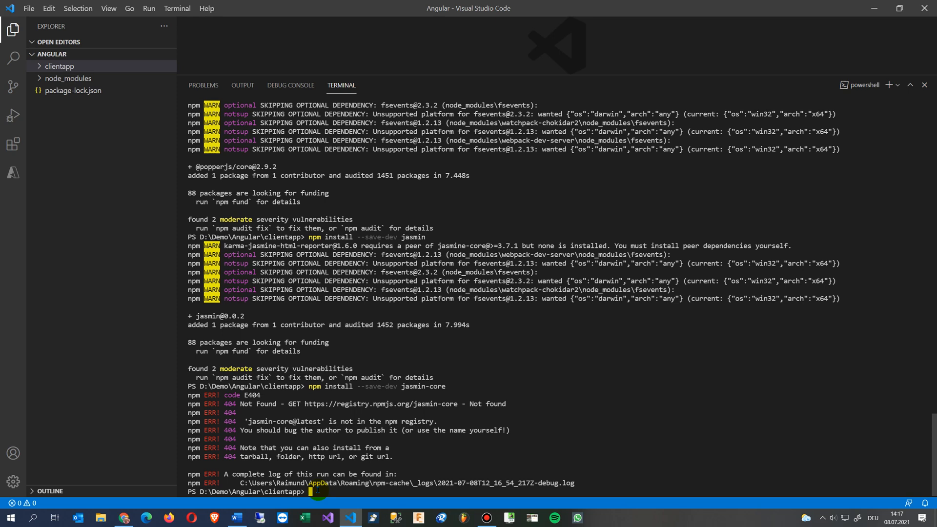
- Enter npm install --save-dev jasmin at the prompt without running it yet
text(npm install --save-dev jasmin)
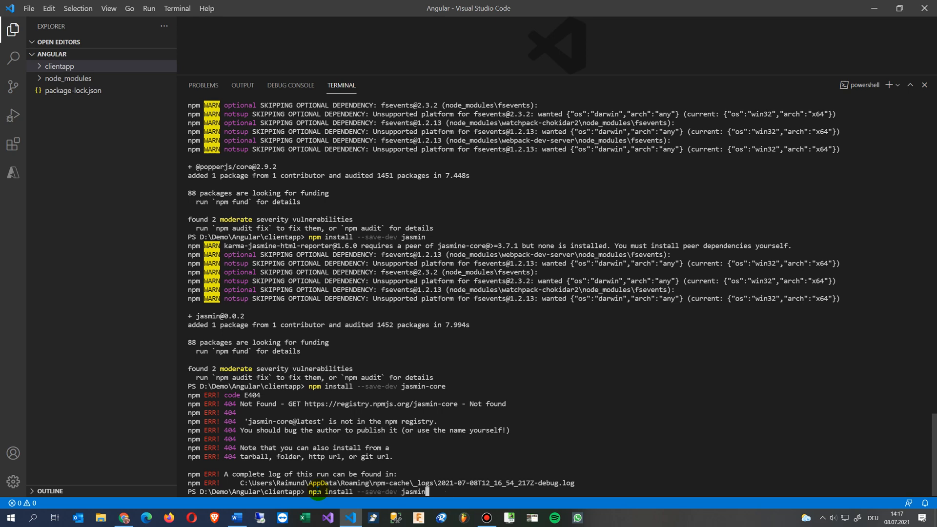